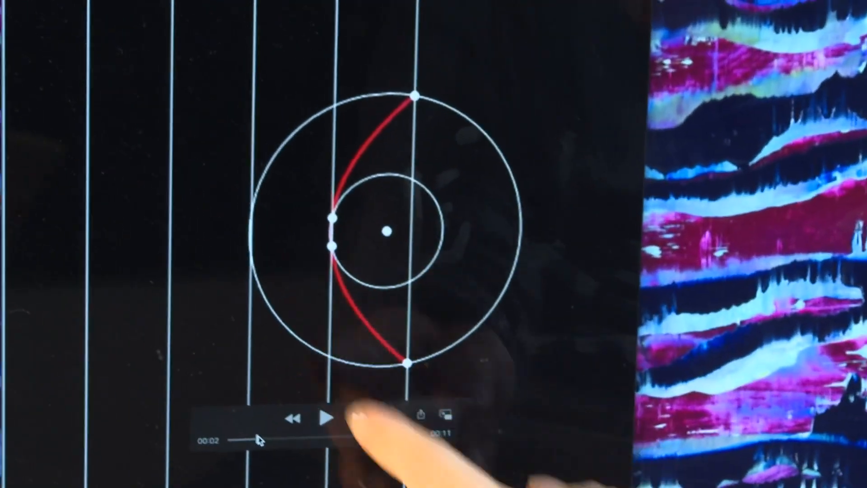
Step: Jump playback from 00:02 to about 00:04 to show more circles and the parabola
click(324, 417)
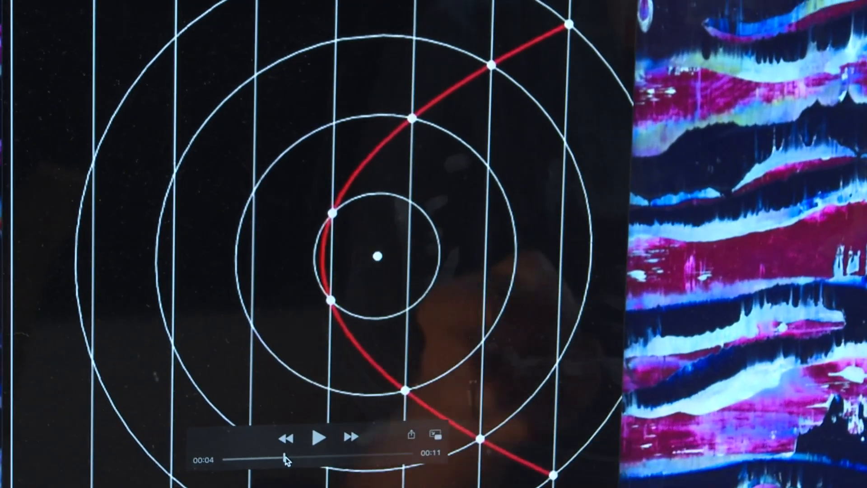